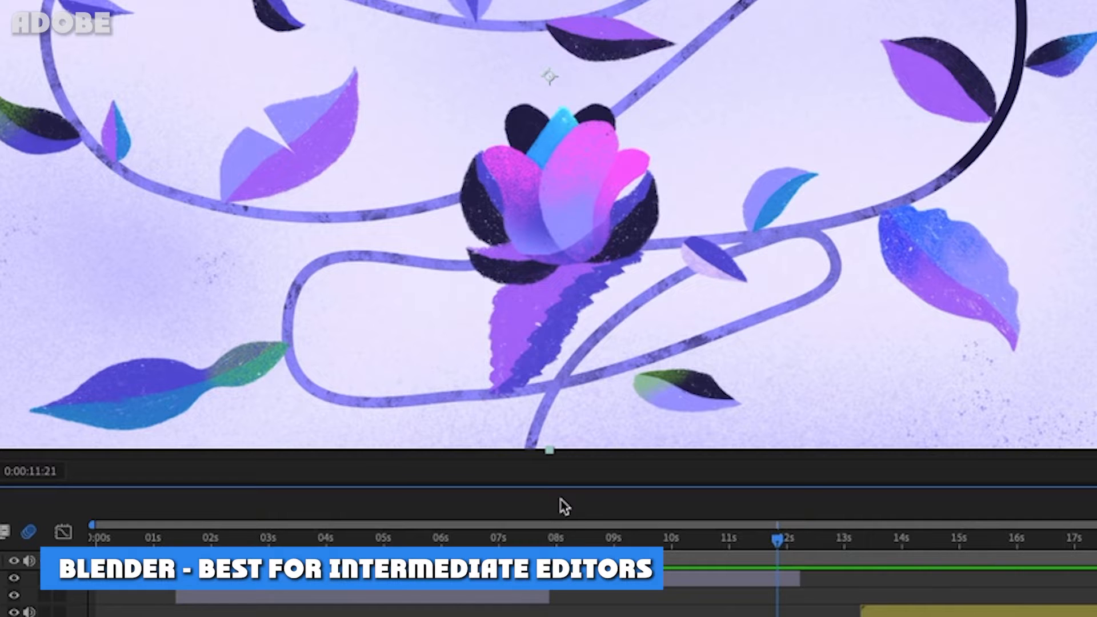
# - Select the top layer, the large purple blob shape, to reveal its bounding box handles
pyautogui.click(571, 537)
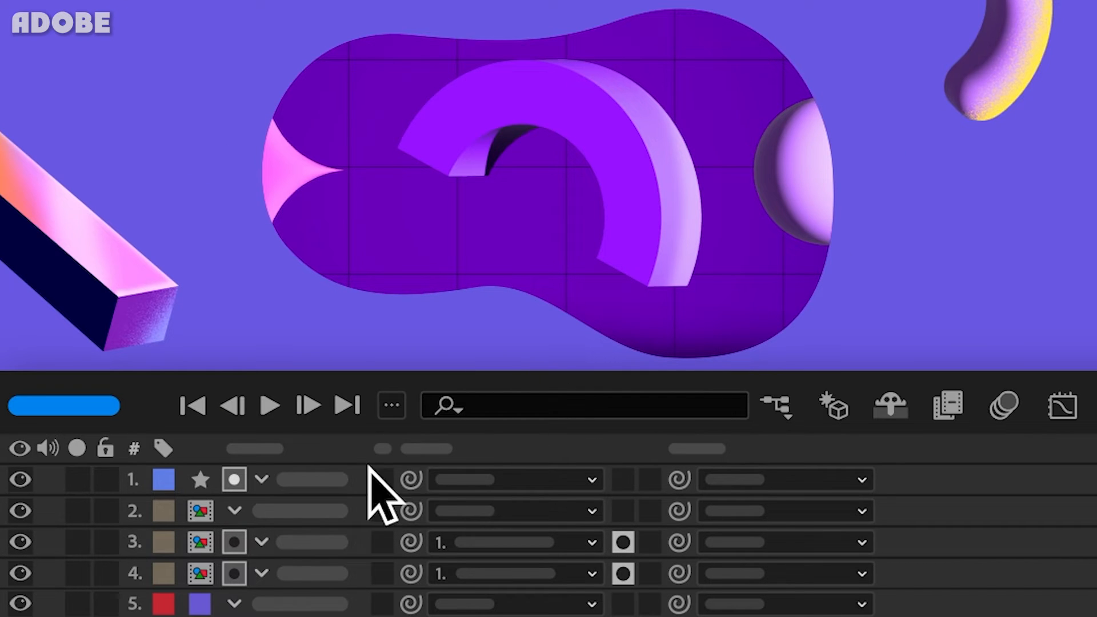
pyautogui.click(162, 480)
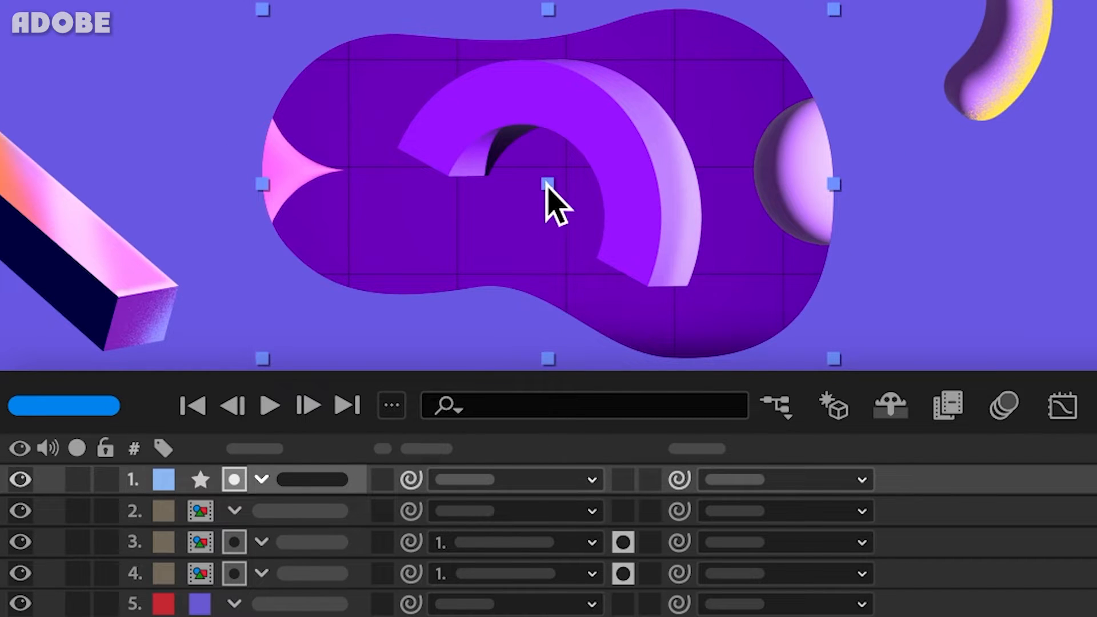